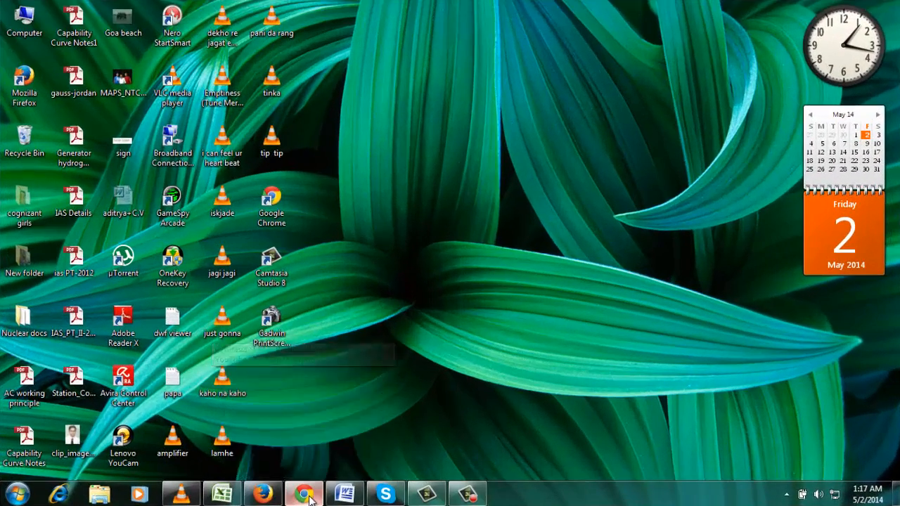
- Bring up Google Chrome from the taskbar and start a new tab for the Gmail inbox
left_click(303, 492)
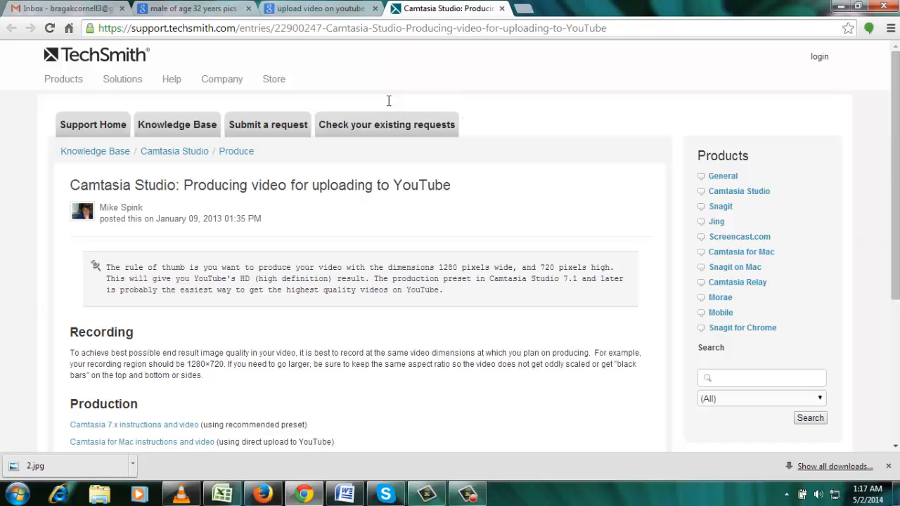
mouse_move(531, 13)
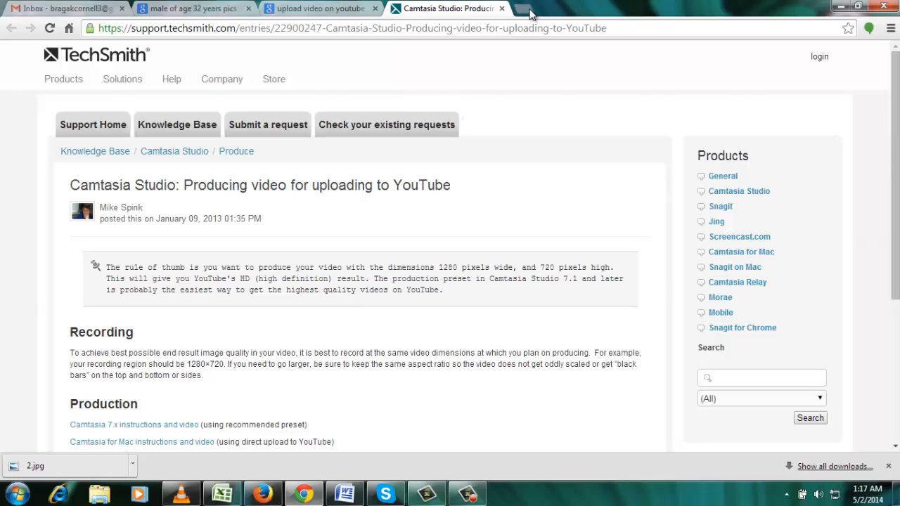
left_click(527, 14)
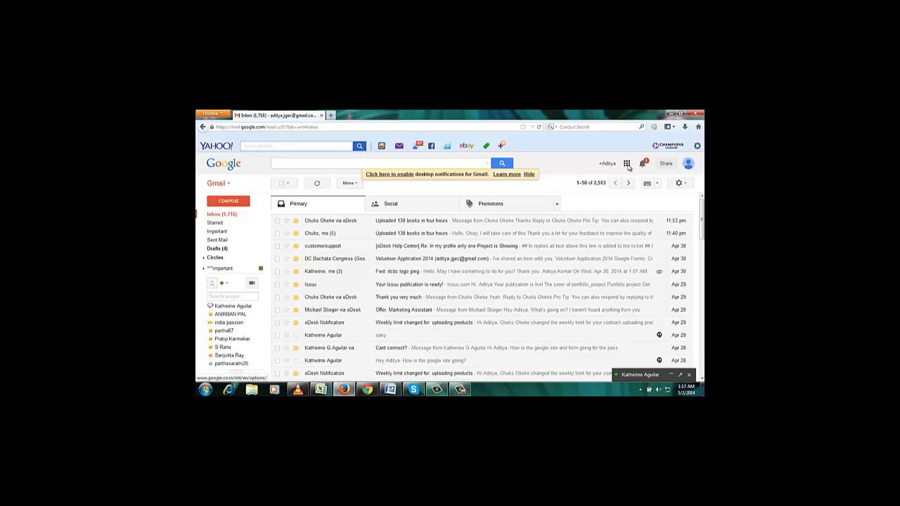
- Switch from the Gmail inbox to the Google Drive file list via the apps grid
left_click(627, 163)
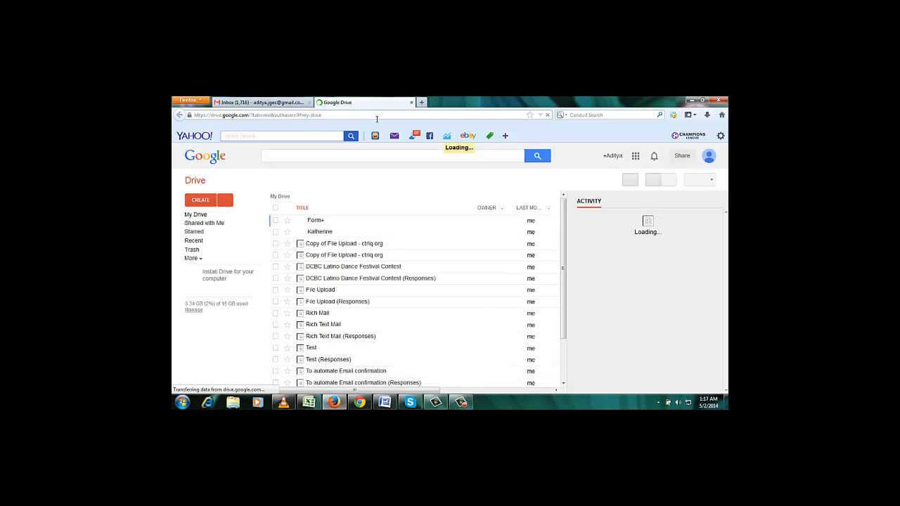
- Browse My Drive and open the 'To automate Email confirmation' form in a new tab
left_click(319, 231)
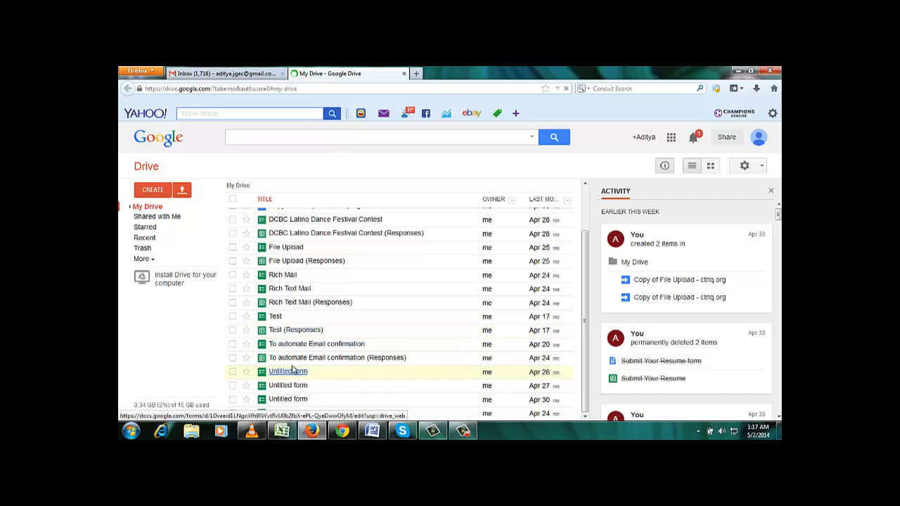
left_click(287, 371)
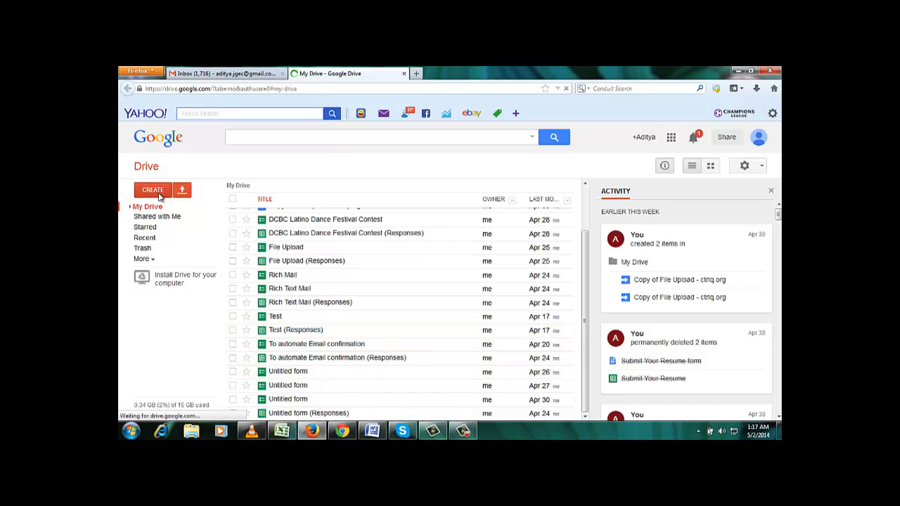
left_click(152, 190)
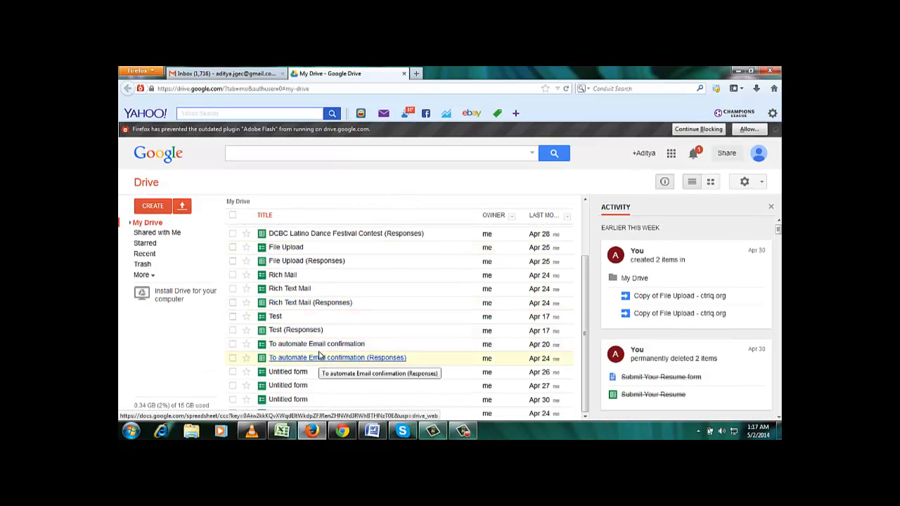
mouse_move(316, 344)
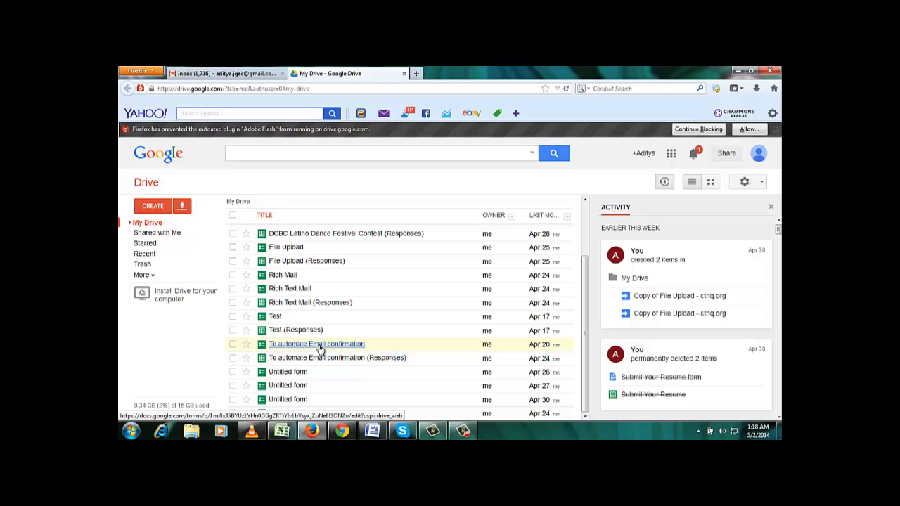
left_click(317, 343)
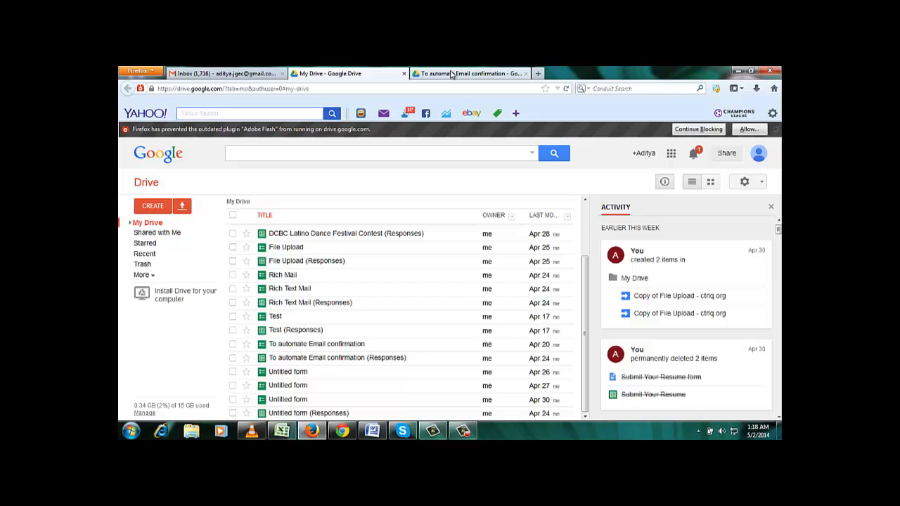
- Switch to the form's tab to review its email confirmation and Your Email questions
left_click(470, 73)
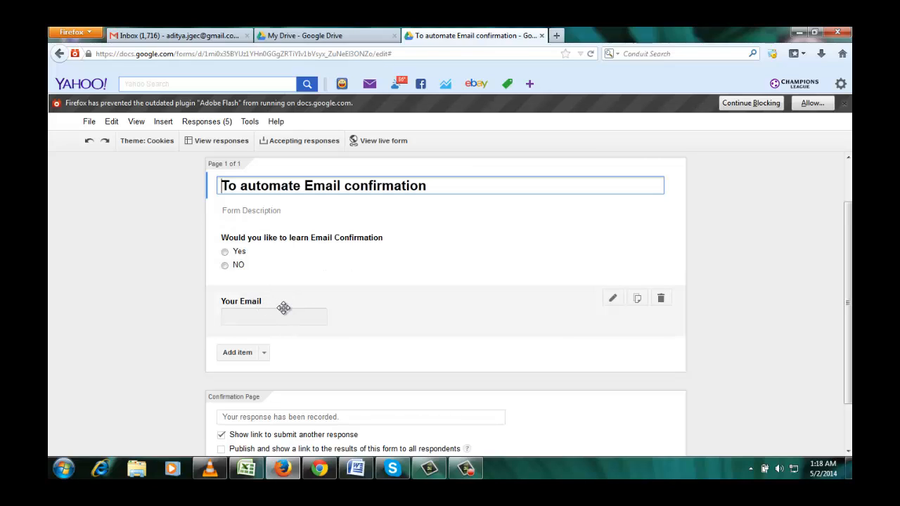
mouse_move(313, 309)
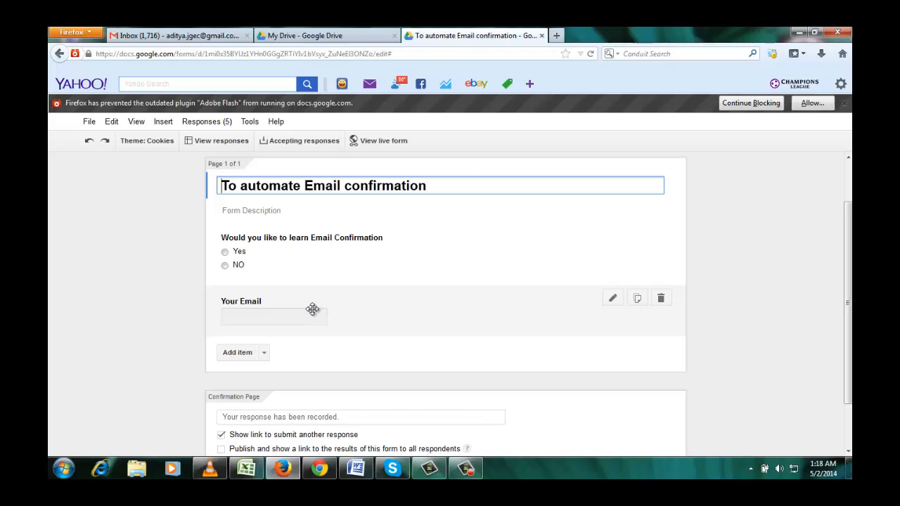
mouse_move(325, 303)
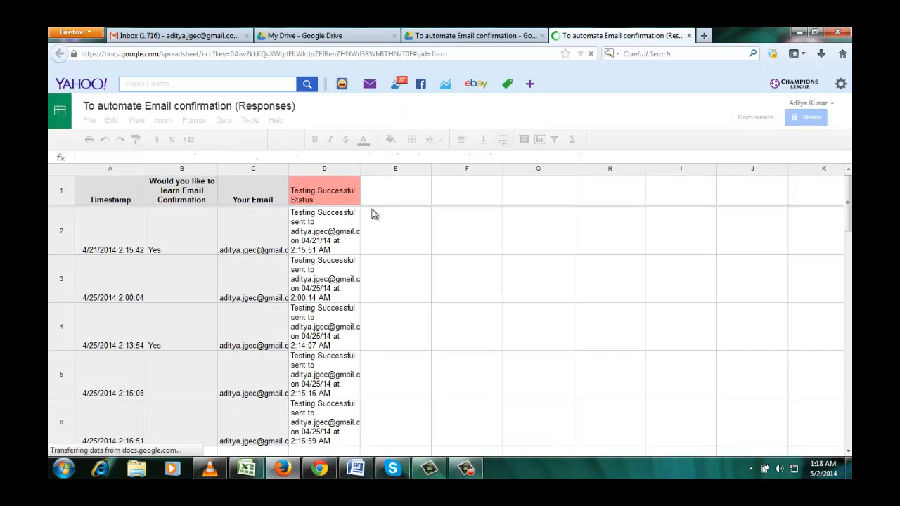
- Select a cell in the responses sheet and bring up the Tools Script gallery
scroll("down", 3)
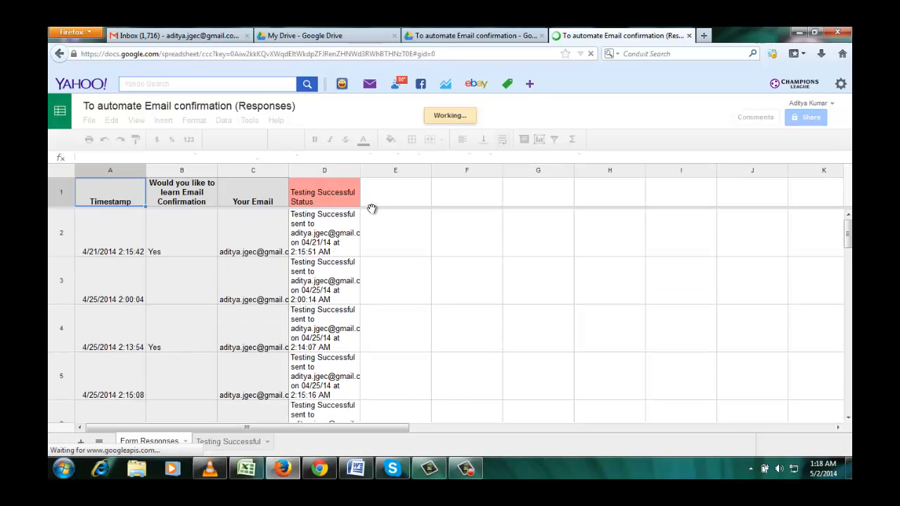
left_click(324, 197)
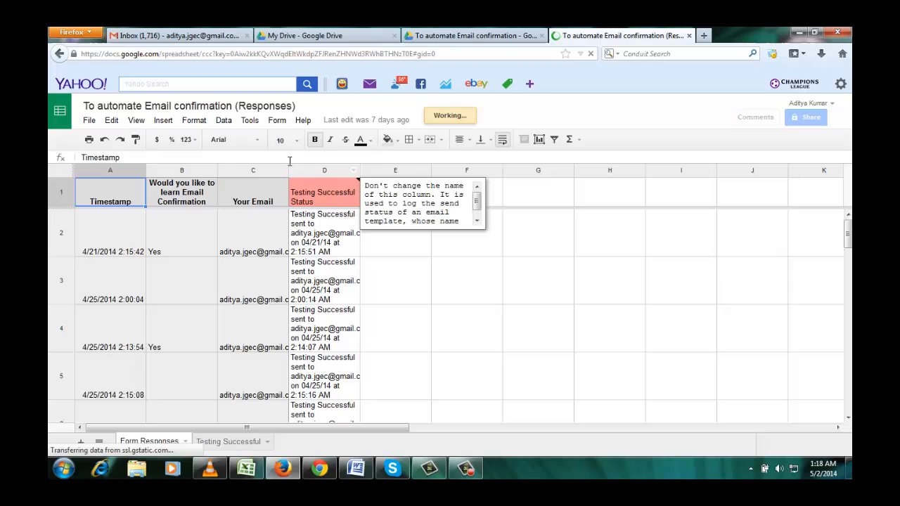
left_click(250, 120)
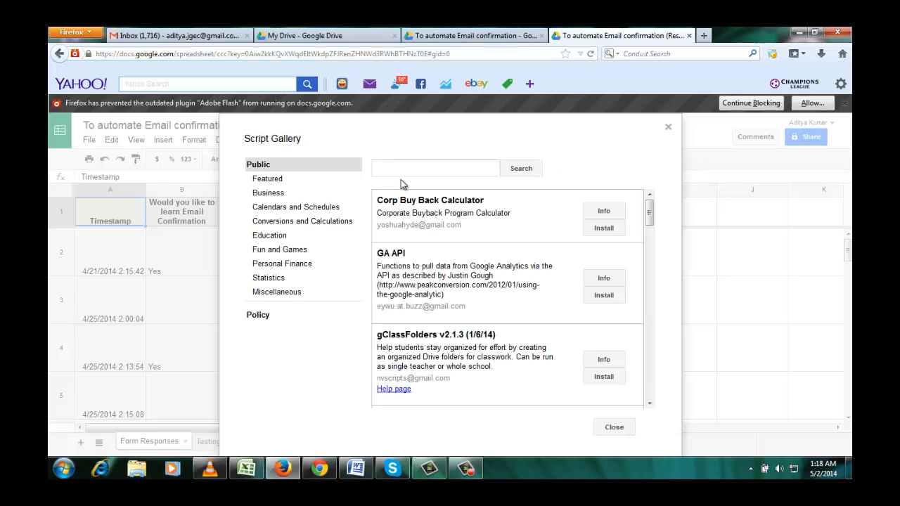
- Search the Script Gallery for 'formMule' and install formMule V6.5.4
left_click(435, 168)
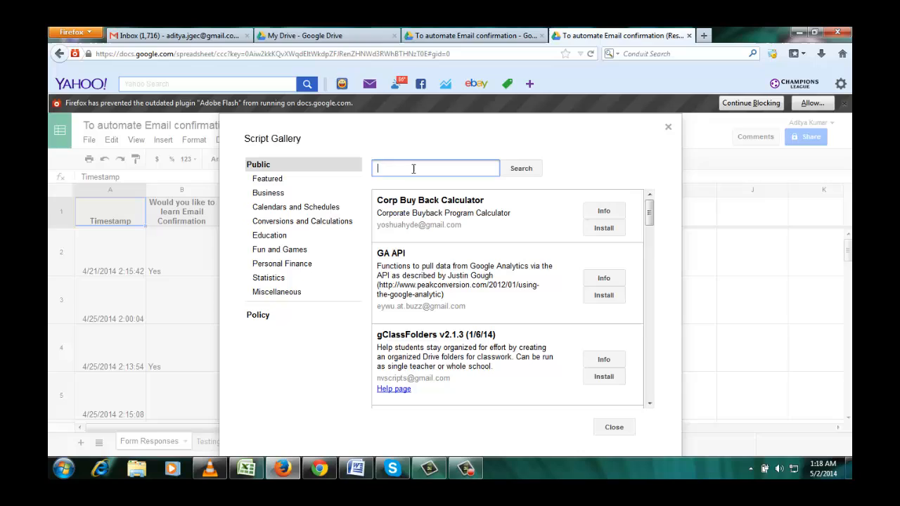
type("form")
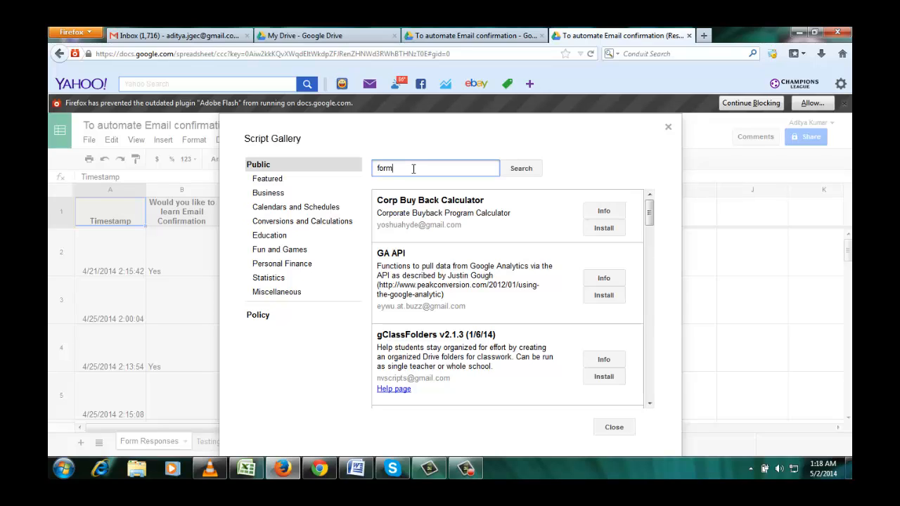
type("Mule")
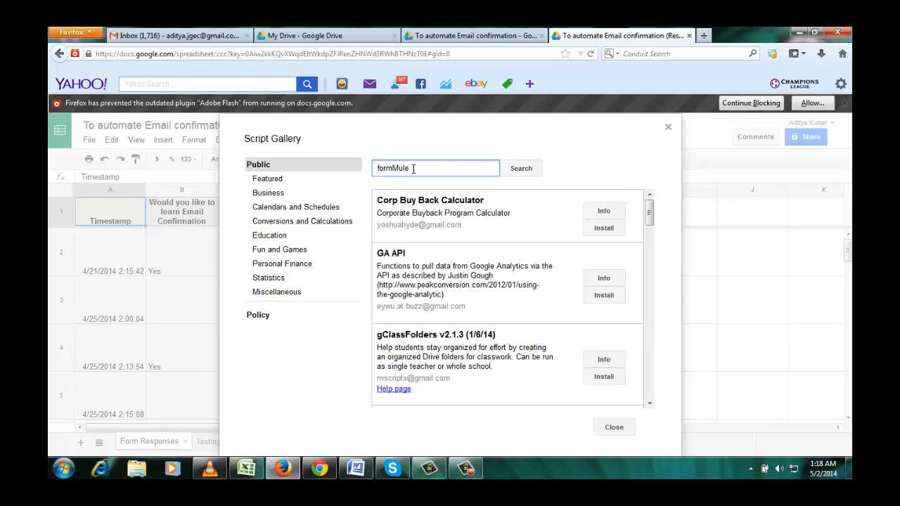
left_click(521, 169)
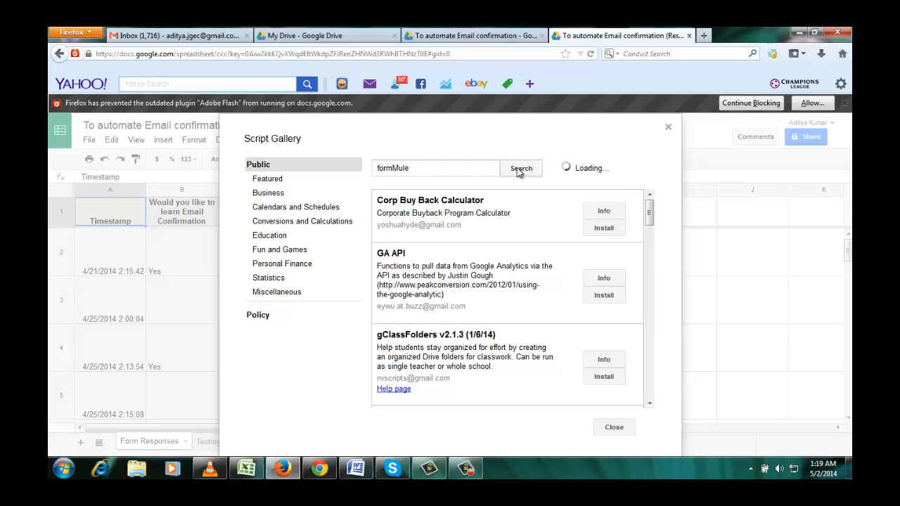
left_click(520, 168)
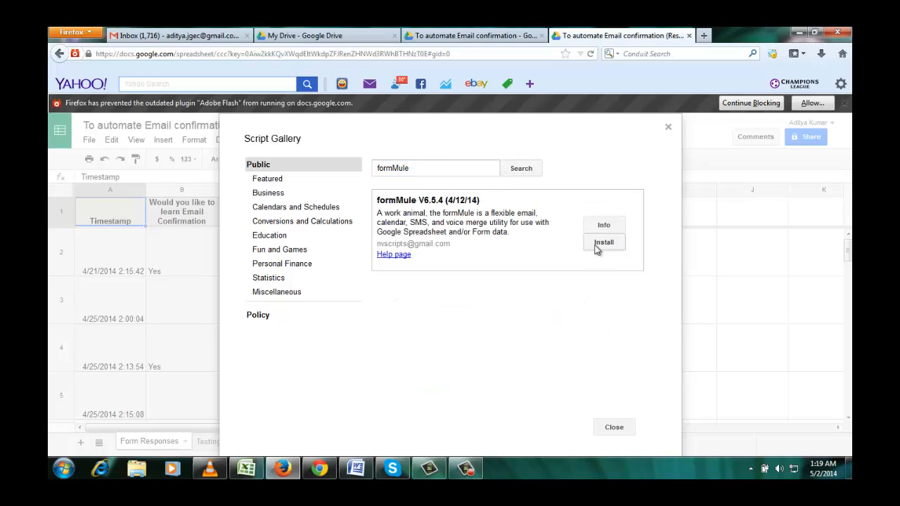
left_click(604, 242)
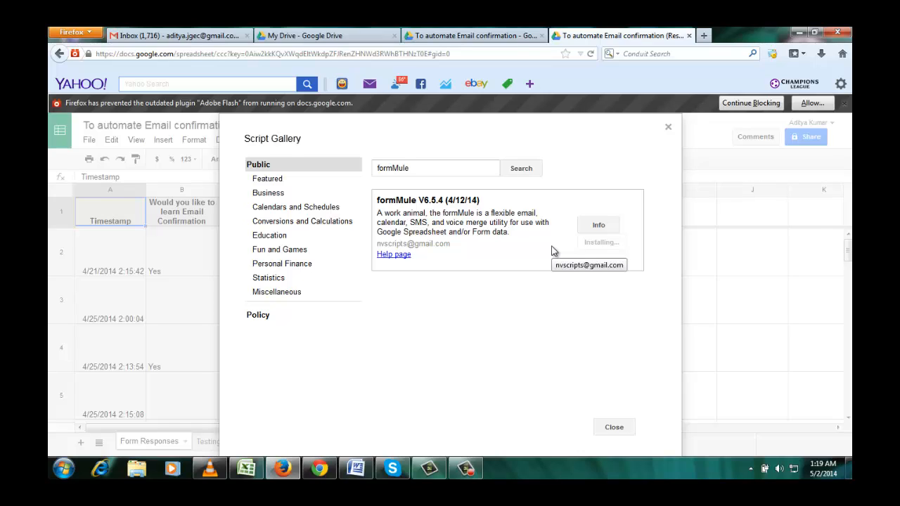
mouse_move(550, 249)
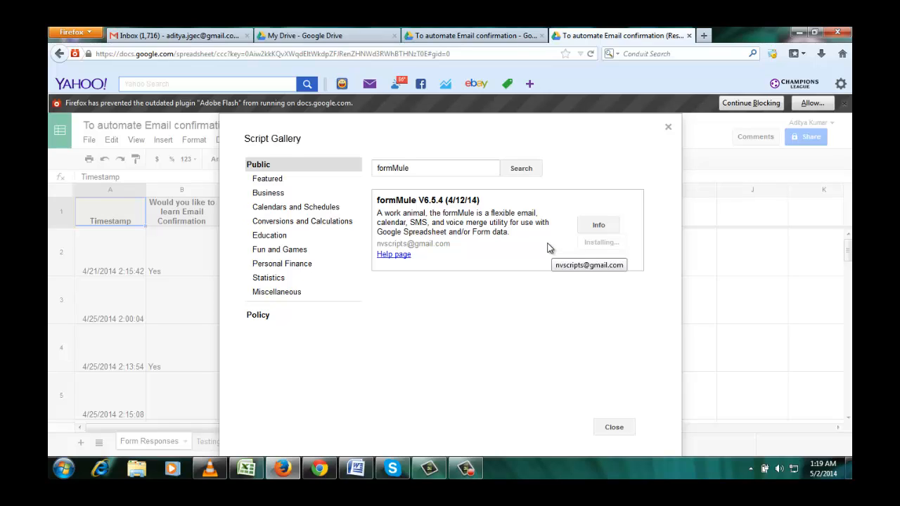
mouse_move(549, 248)
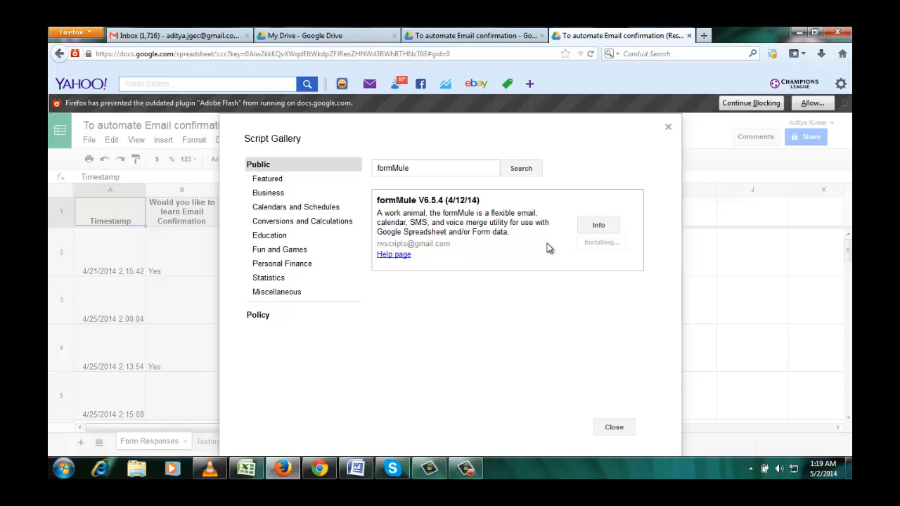
mouse_move(568, 253)
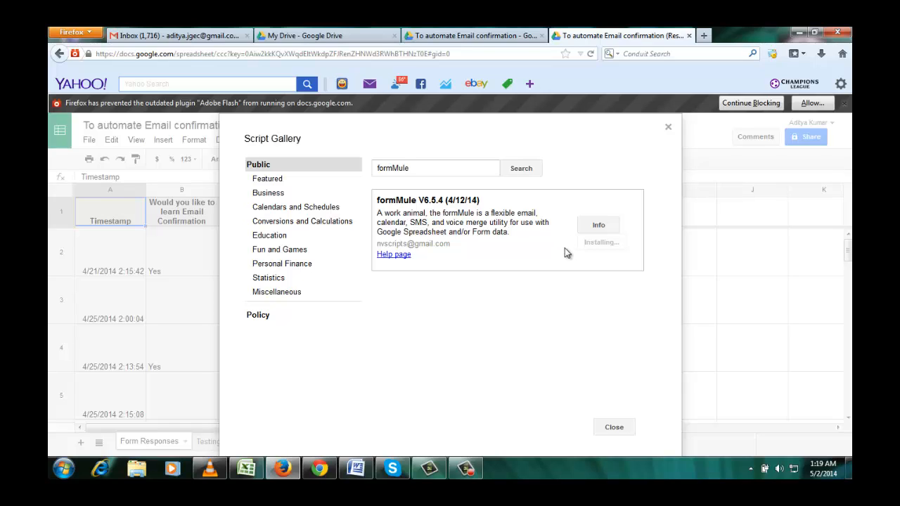
mouse_move(547, 244)
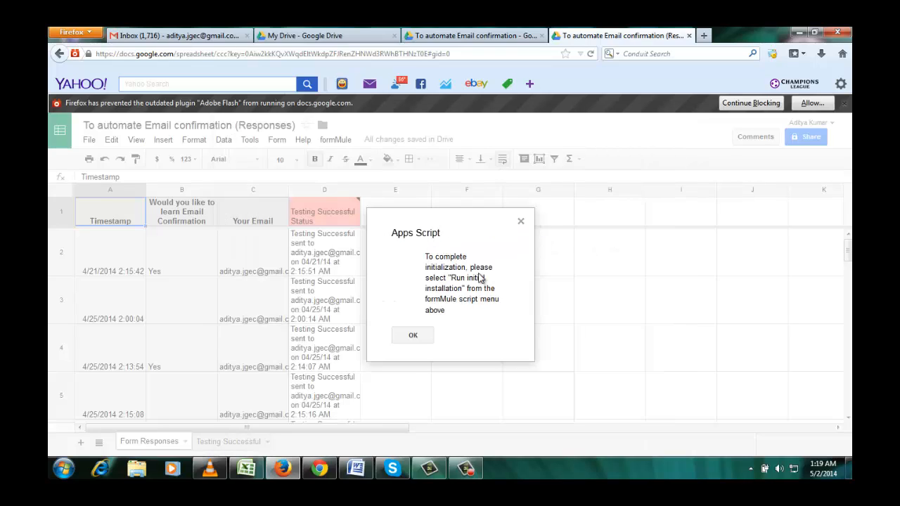
- Dismiss the Apps Script initialization notice with OK
left_click(413, 335)
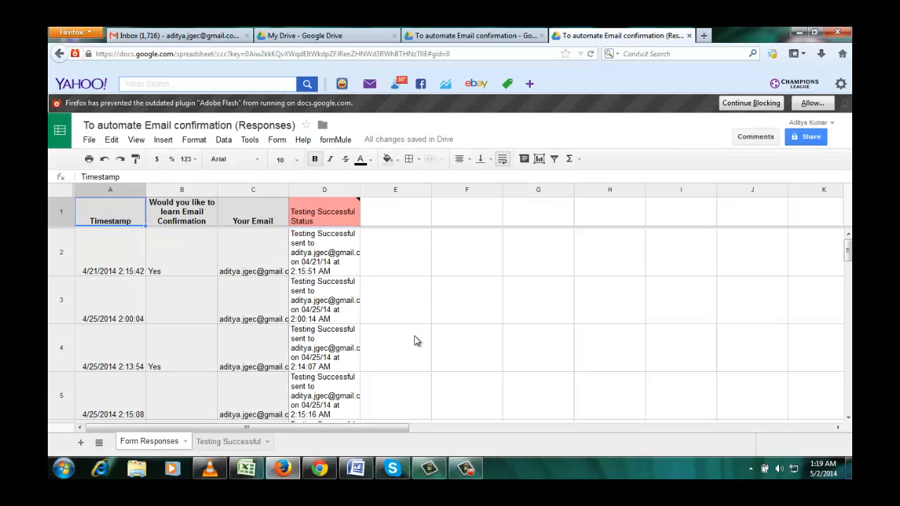
mouse_move(417, 334)
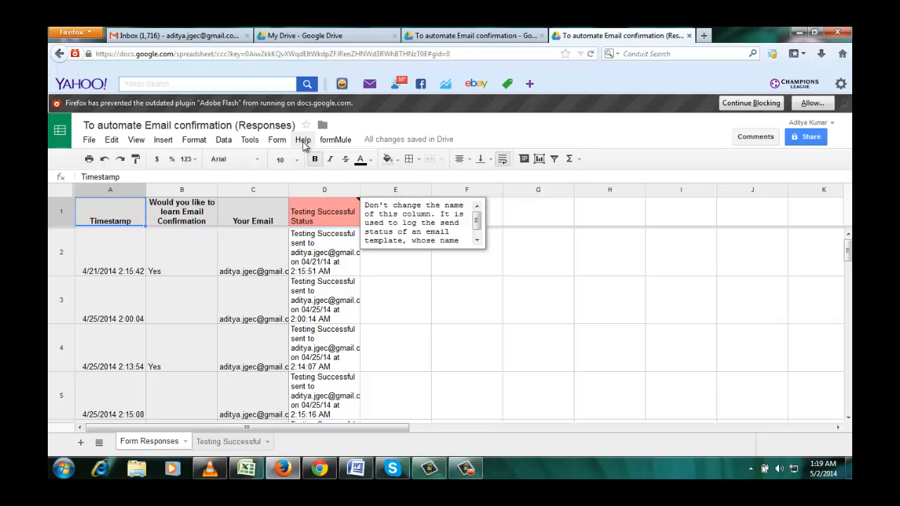
mouse_move(335, 139)
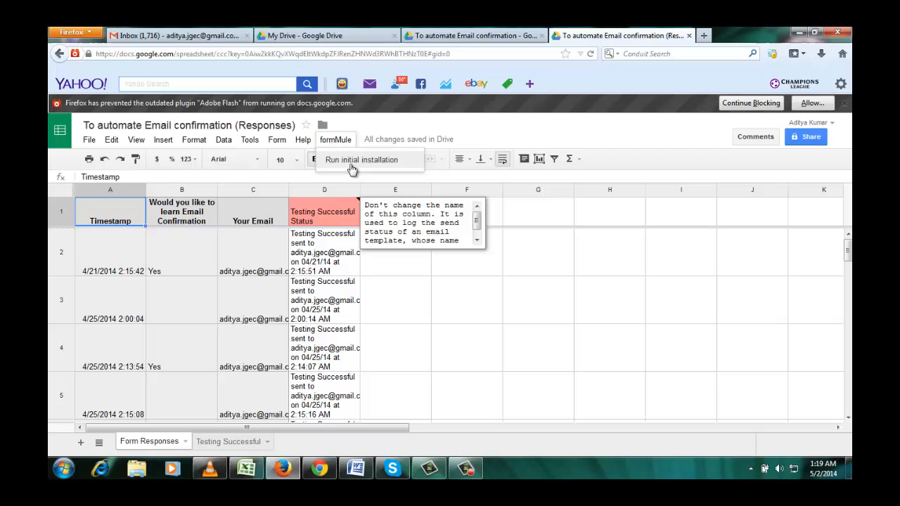
- Run formMule's initial installation and reveal its list of merge setup steps
left_click(362, 160)
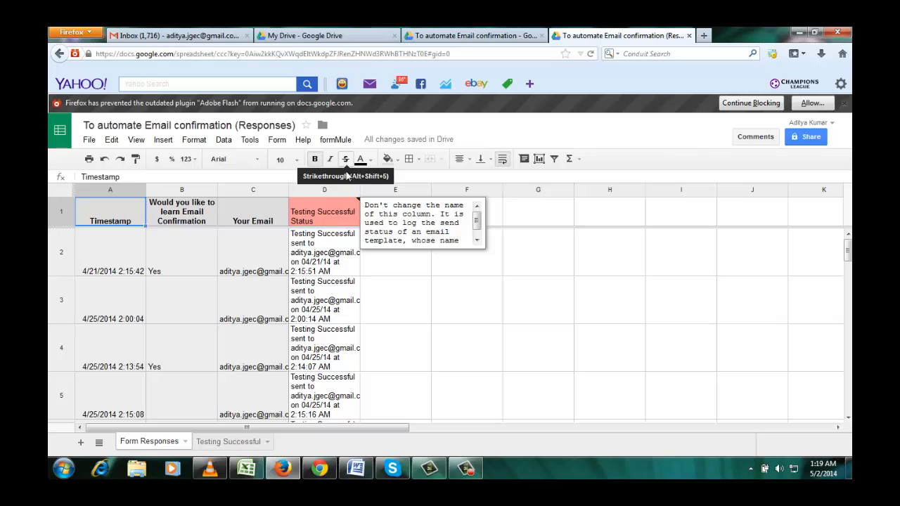
left_click(335, 139)
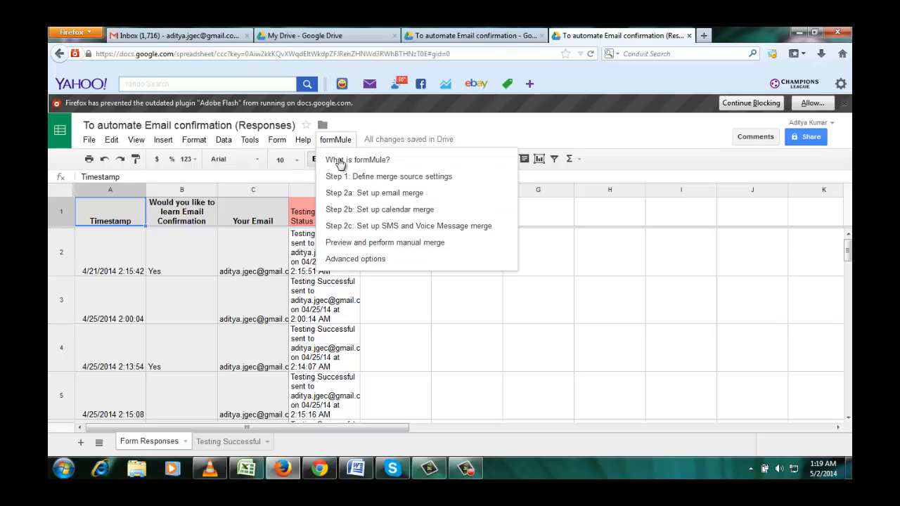
mouse_move(356, 193)
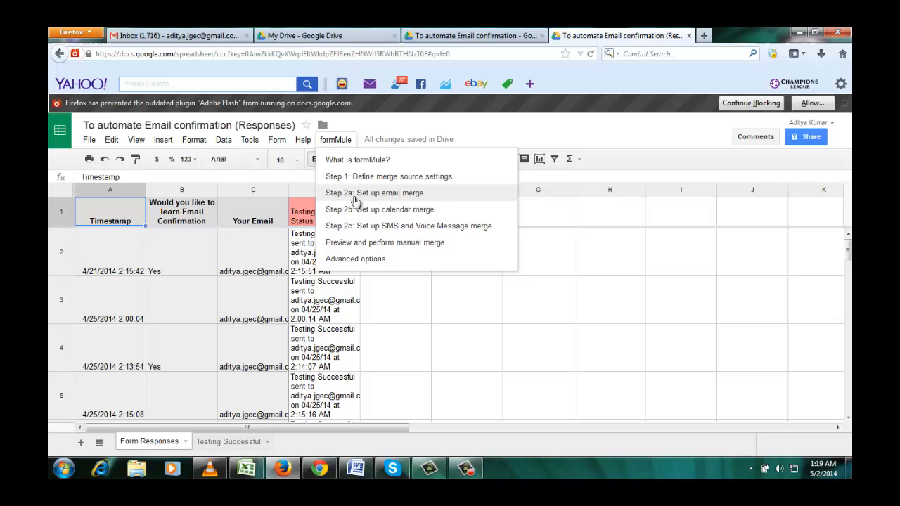
mouse_move(389, 176)
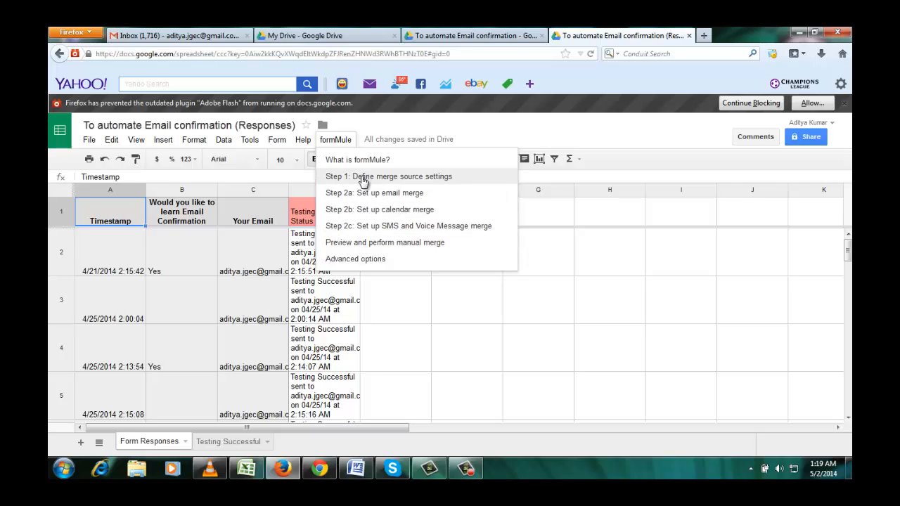
mouse_move(379, 203)
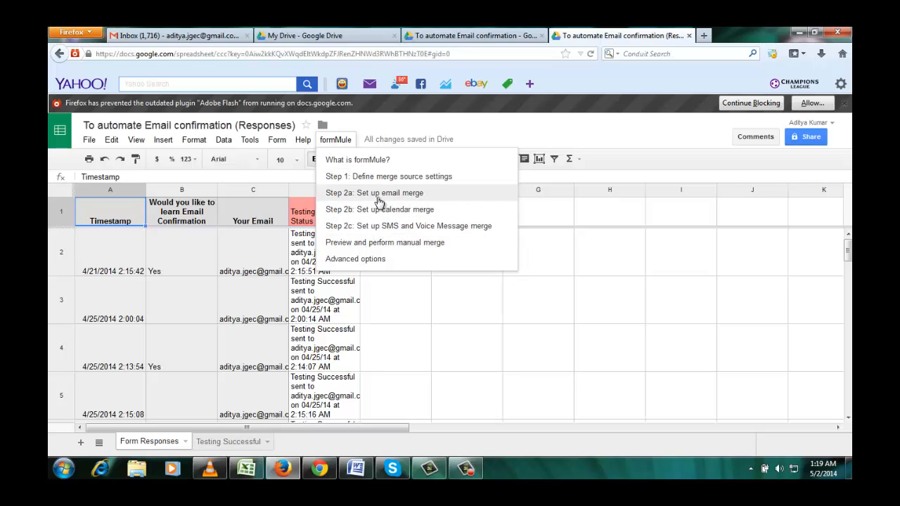
mouse_move(344, 200)
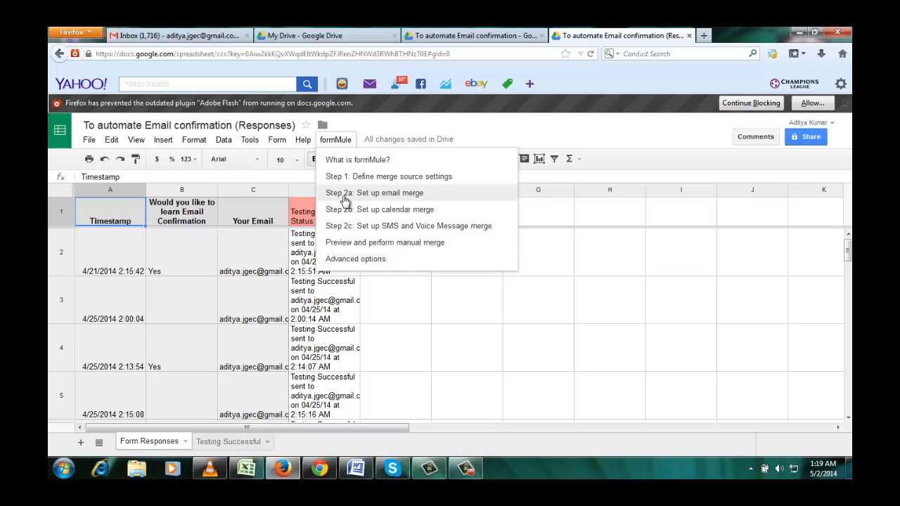
mouse_move(391, 200)
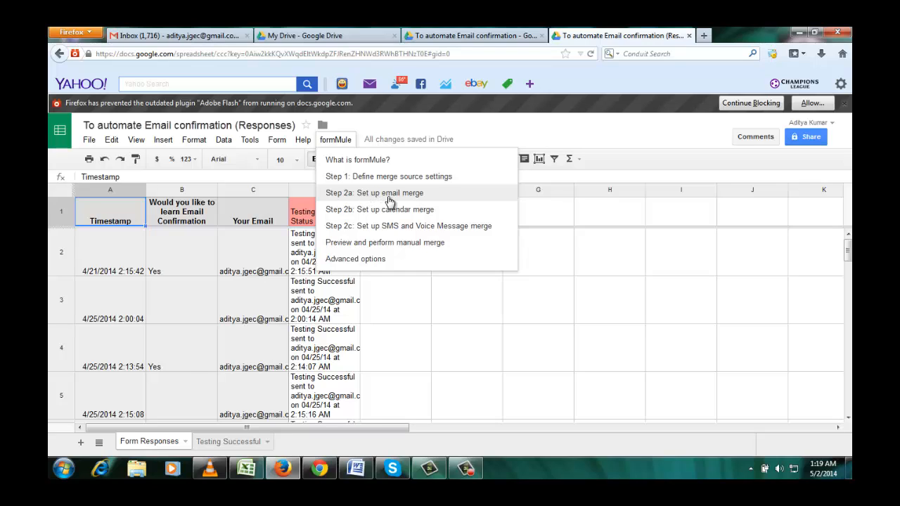
- Enable formMule Step 2a email merge on submit, using the Your Email column
left_click(375, 192)
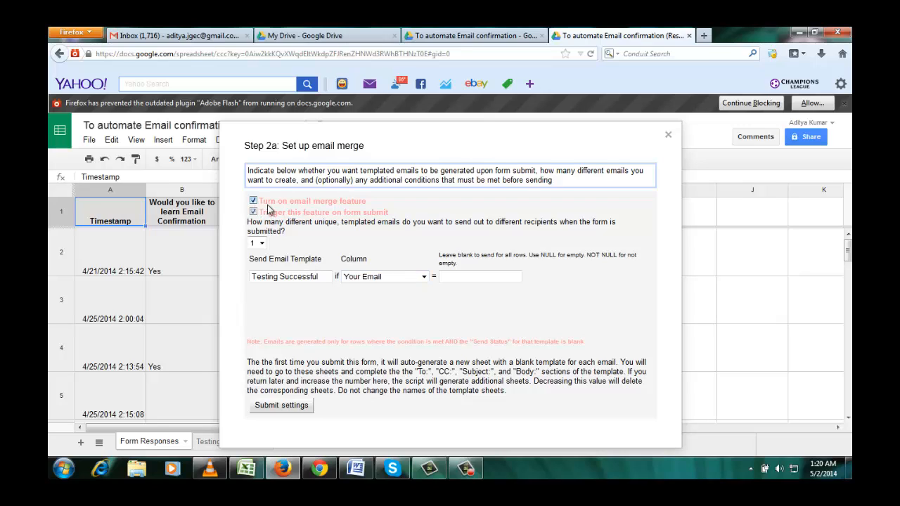
mouse_move(368, 211)
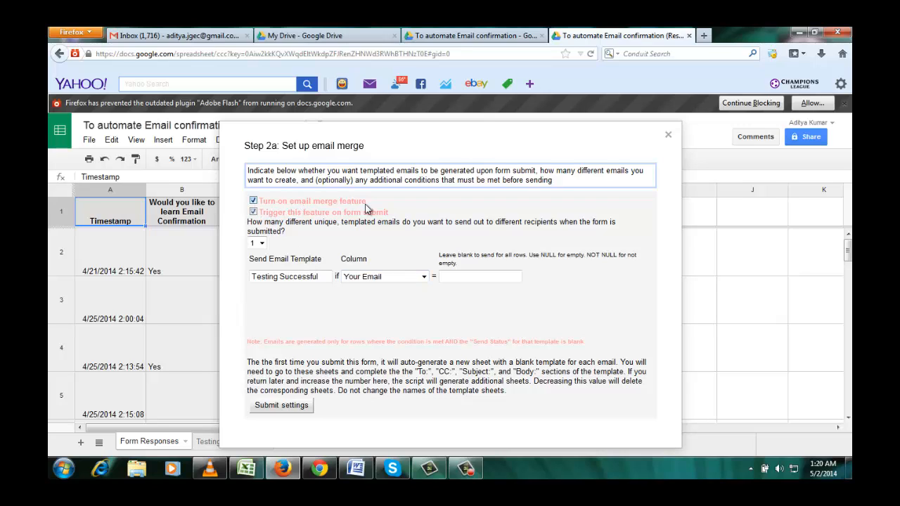
mouse_move(304, 219)
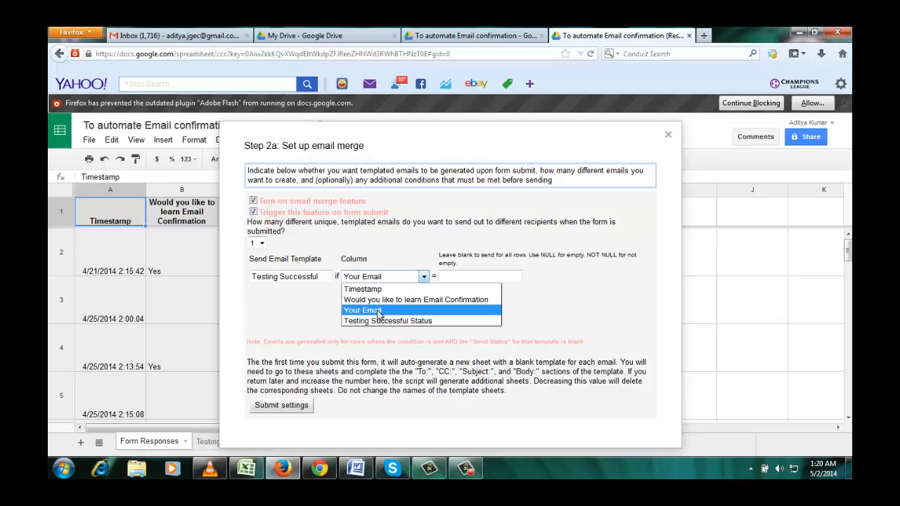
left_click(362, 310)
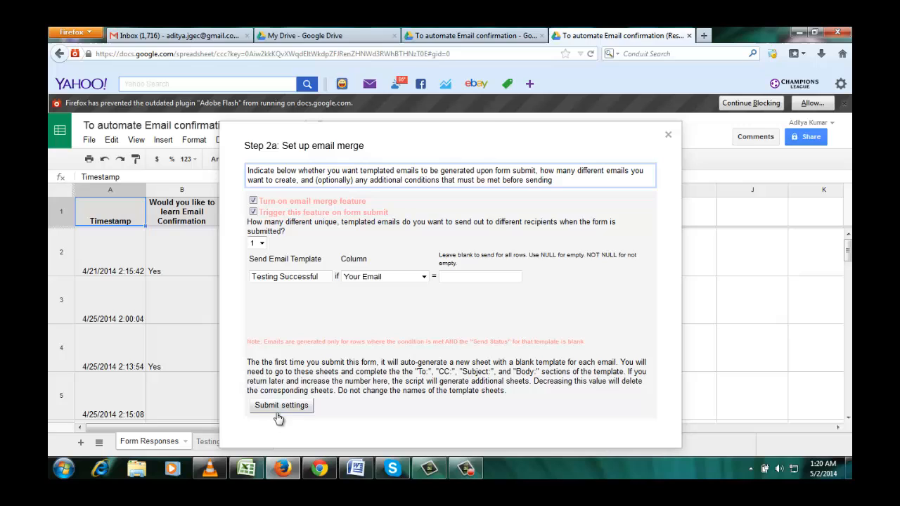
left_click(280, 405)
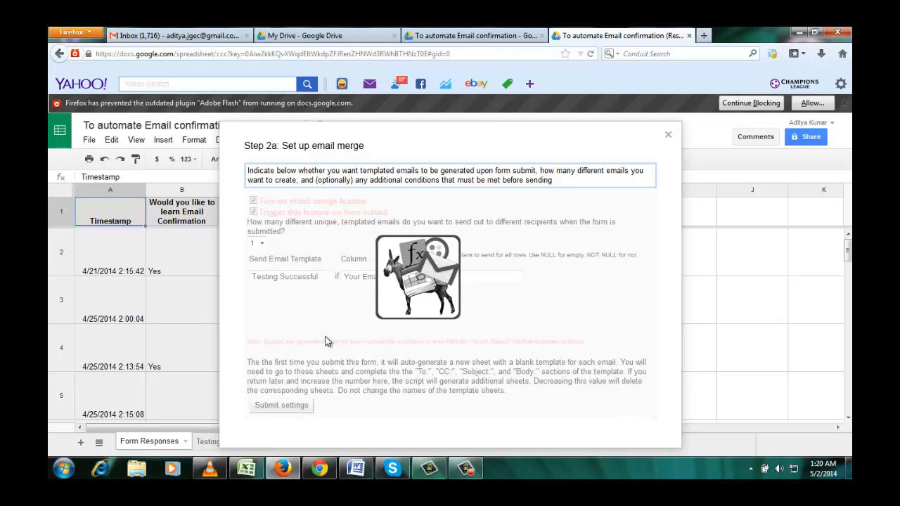
left_click(281, 405)
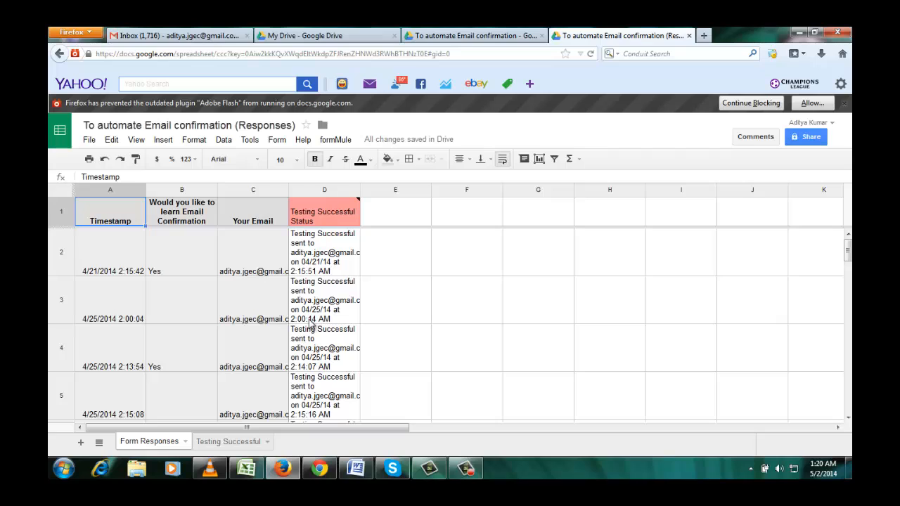
mouse_move(278, 305)
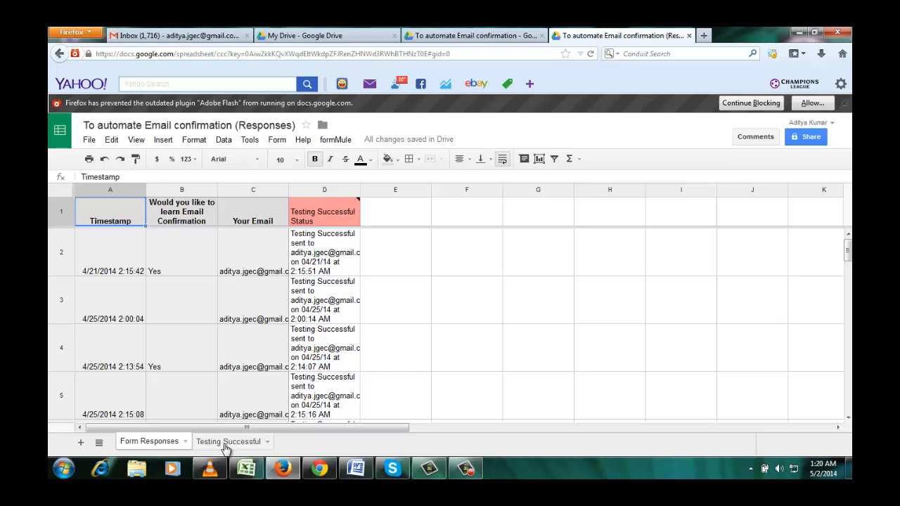
left_click(228, 440)
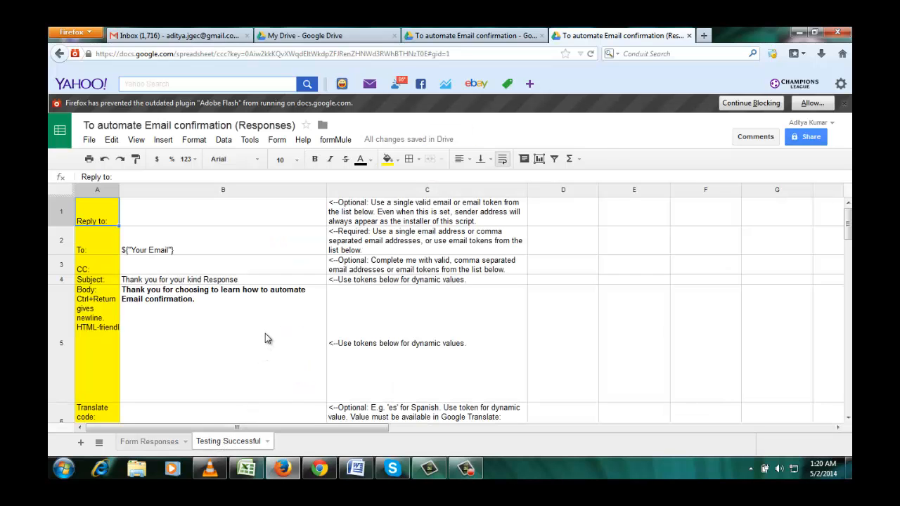
mouse_move(218, 263)
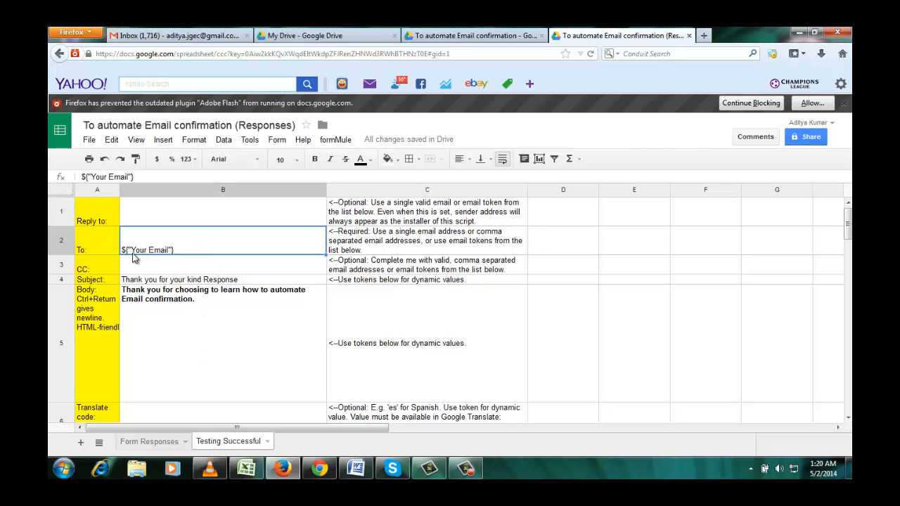
mouse_move(149, 250)
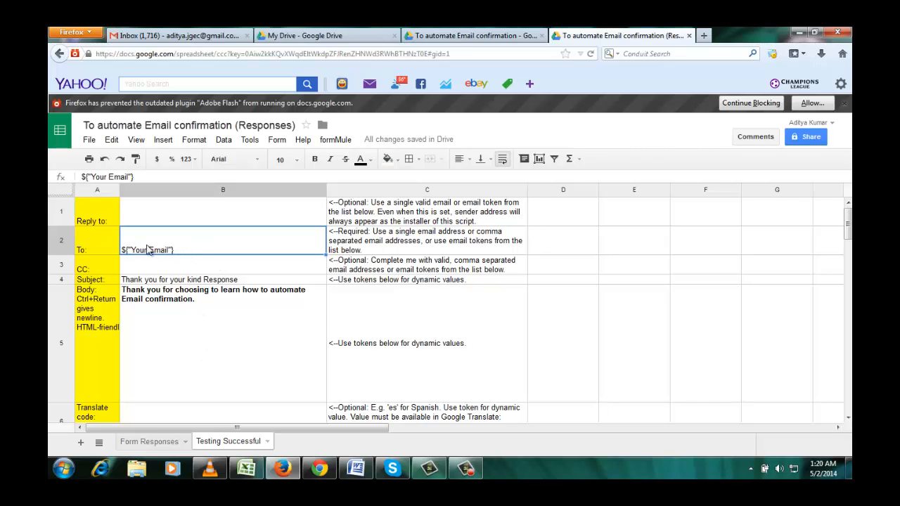
mouse_move(192, 254)
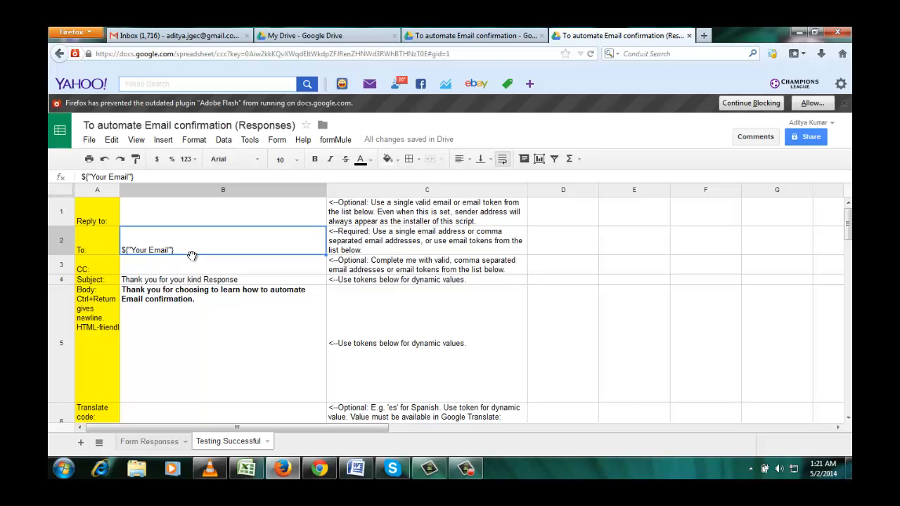
scroll("down", 3)
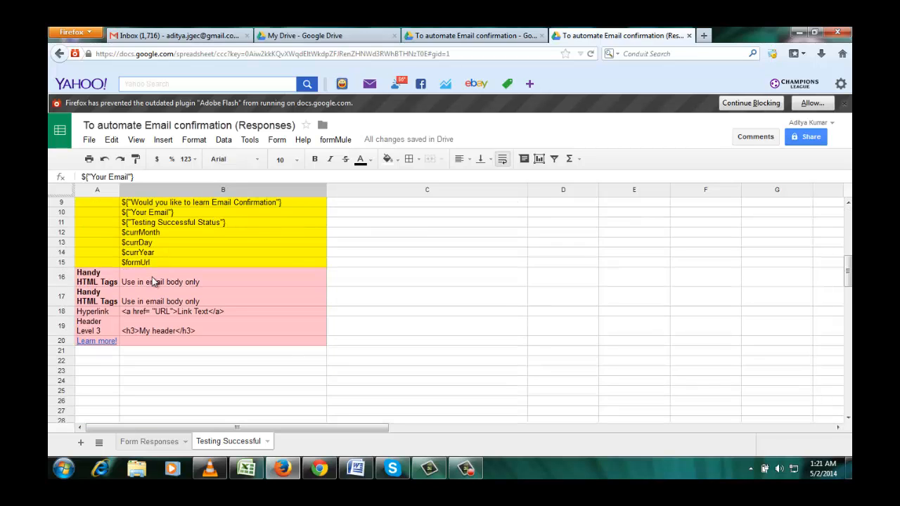
scroll("up", 3)
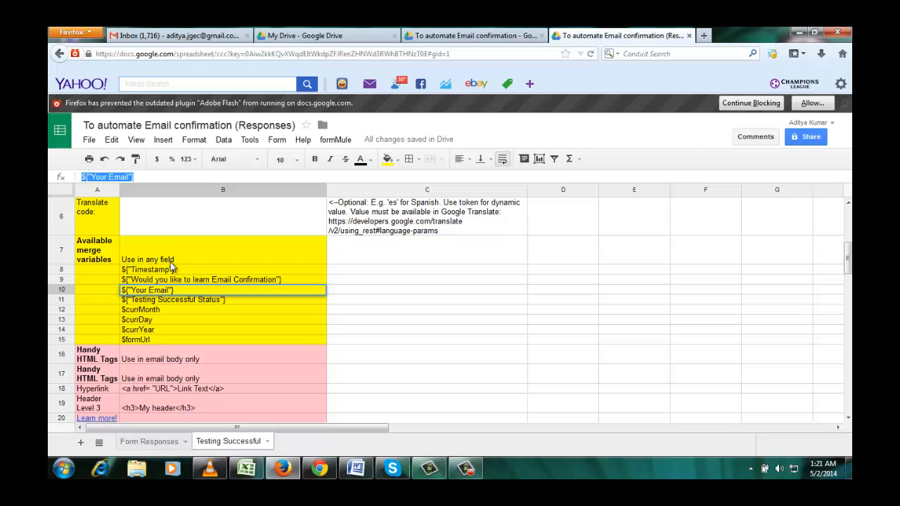
scroll("up", 3)
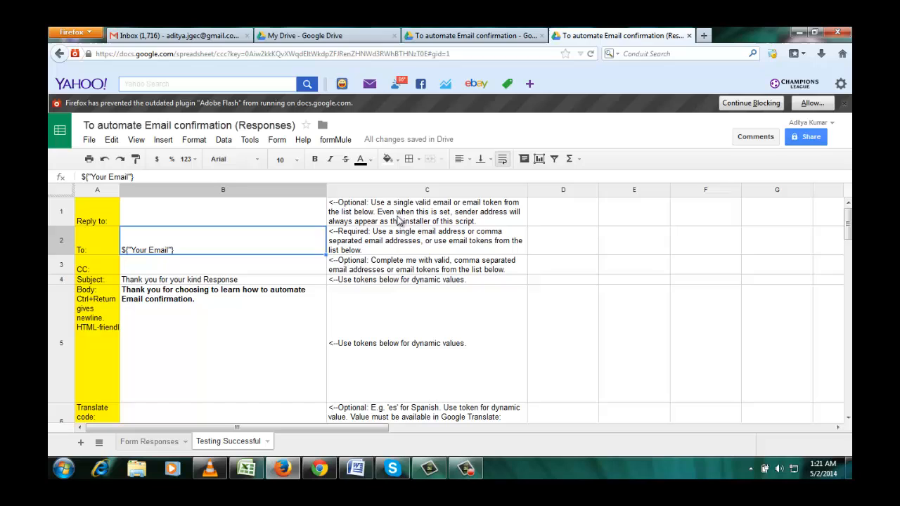
mouse_move(625, 121)
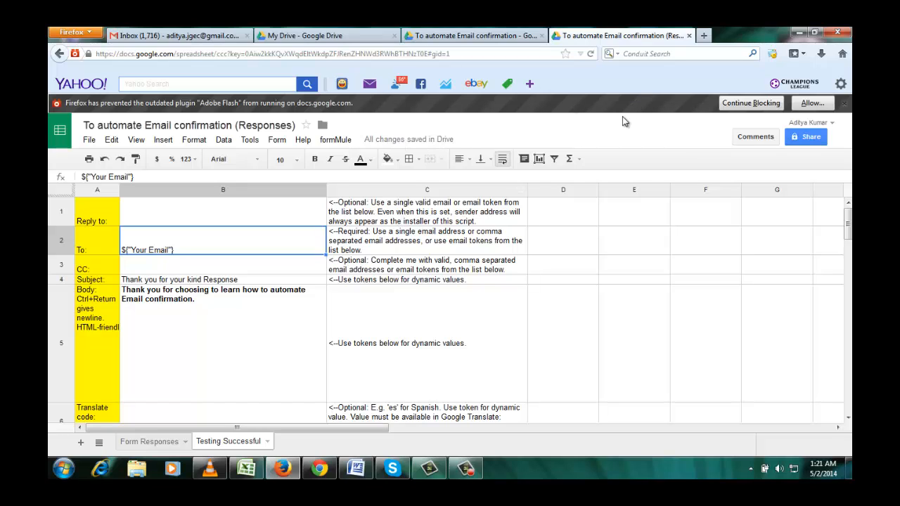
left_click(222, 343)
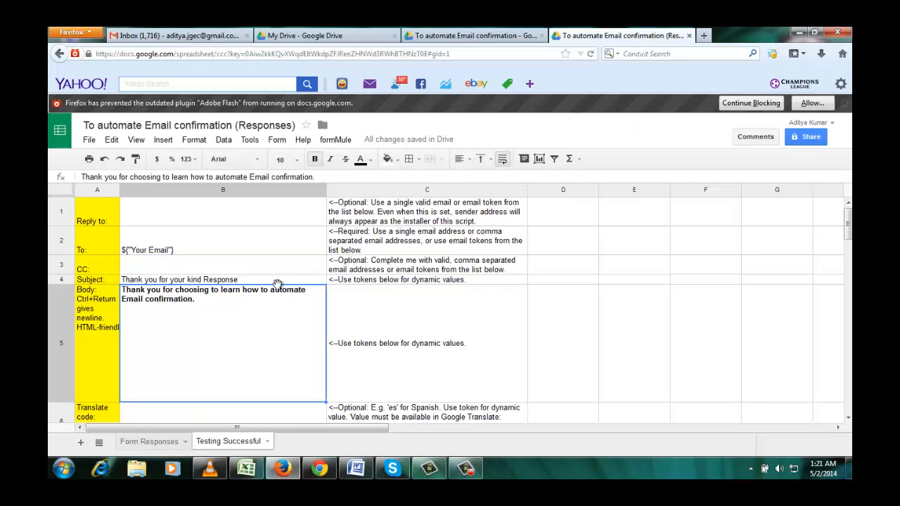
mouse_move(231, 304)
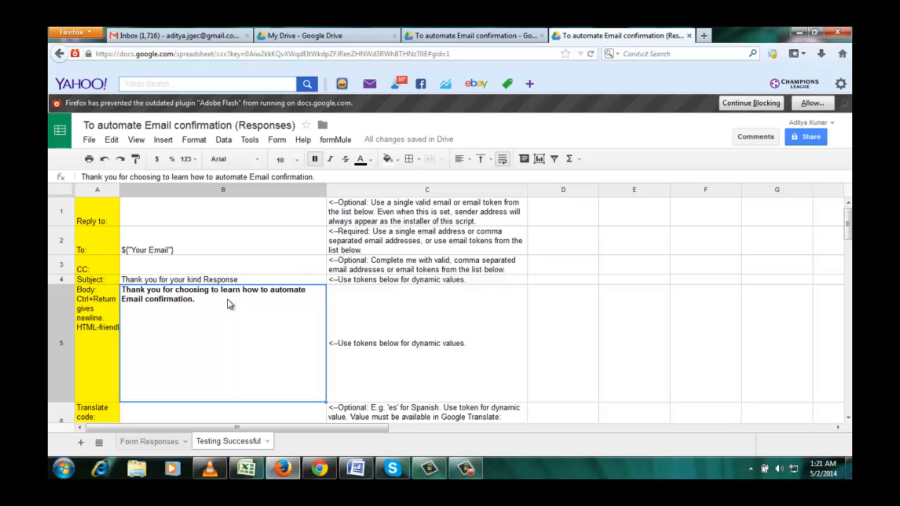
mouse_move(225, 304)
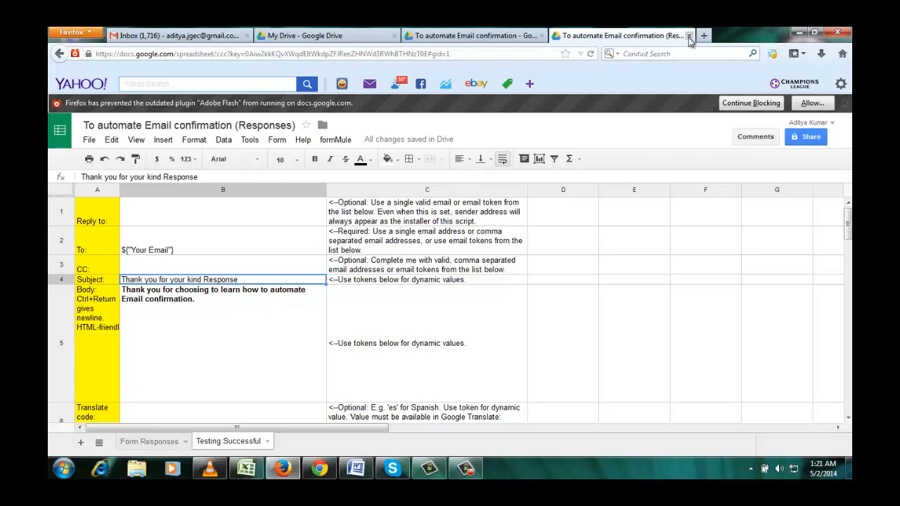
left_click(689, 35)
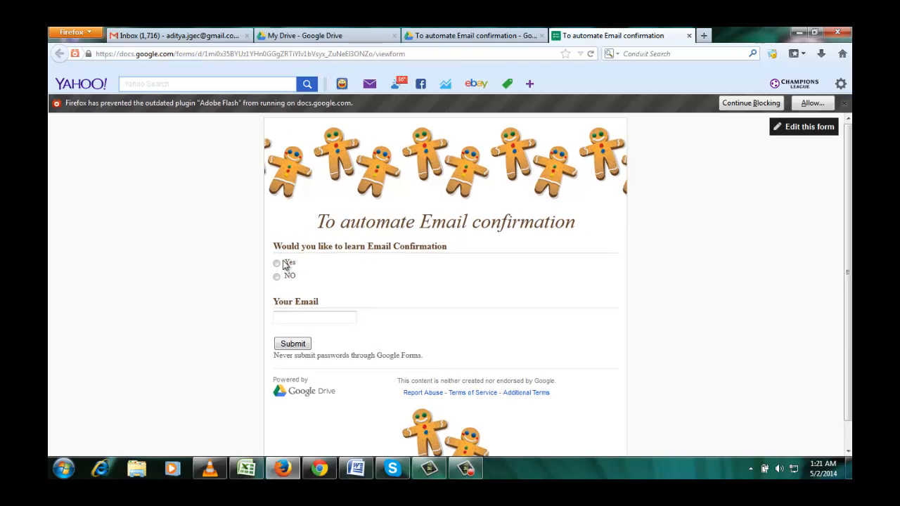
left_click(276, 276)
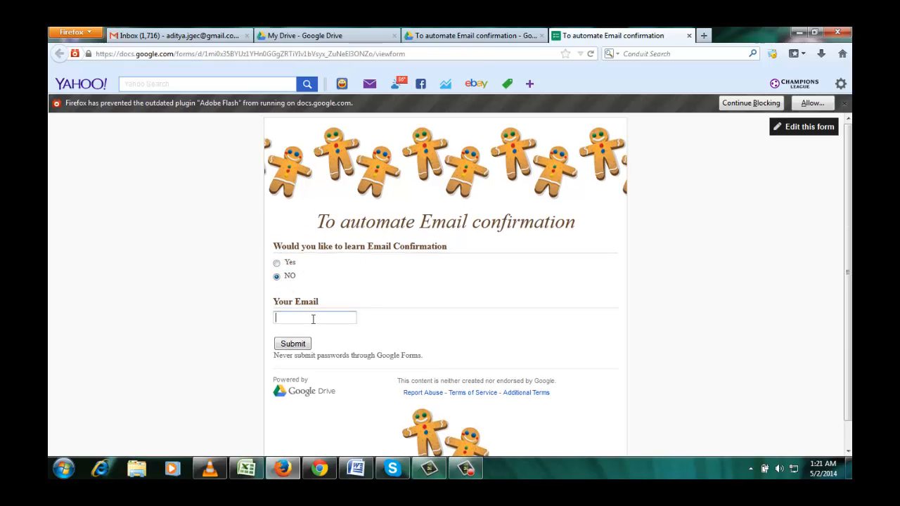
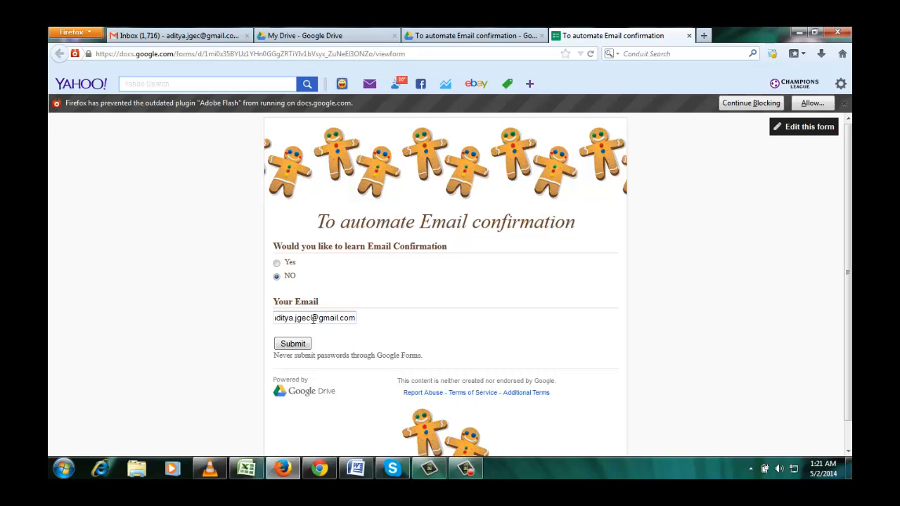
left_click(291, 344)
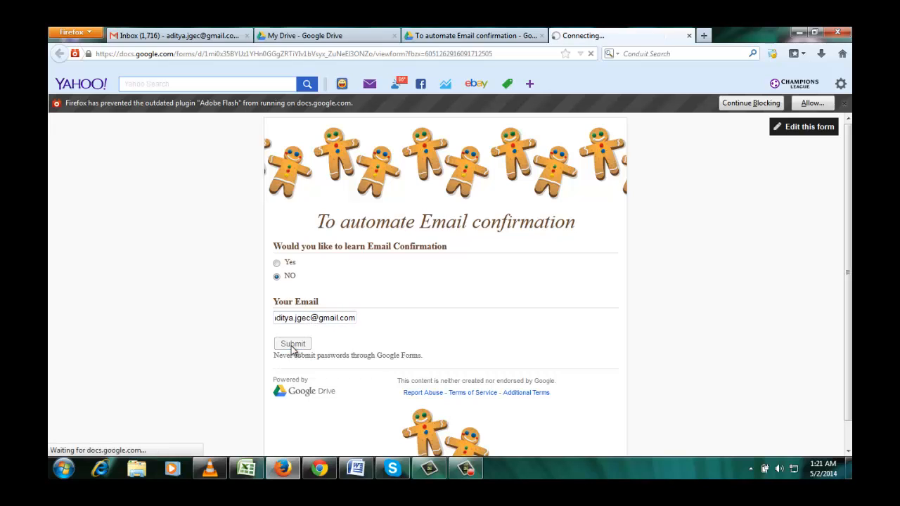
left_click(293, 344)
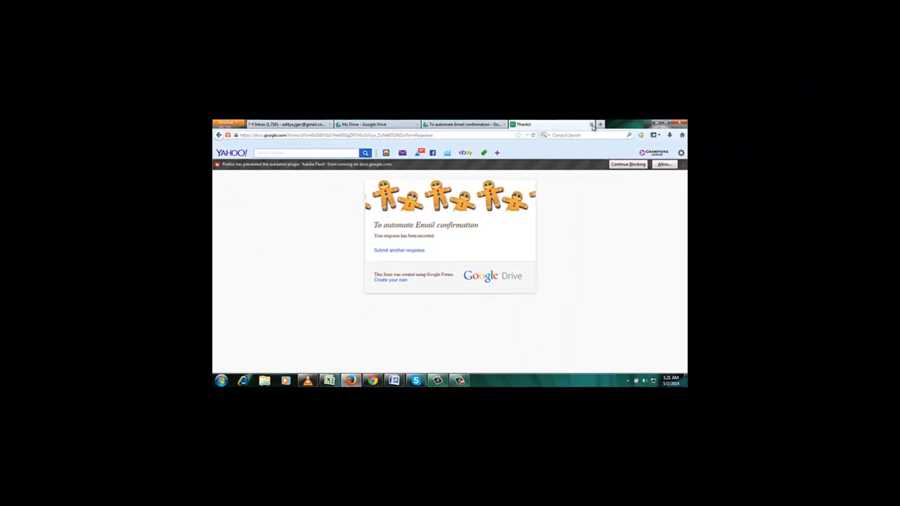
- Close the 'Thanks!' form confirmation tab to return to the Gmail inbox
left_click(282, 124)
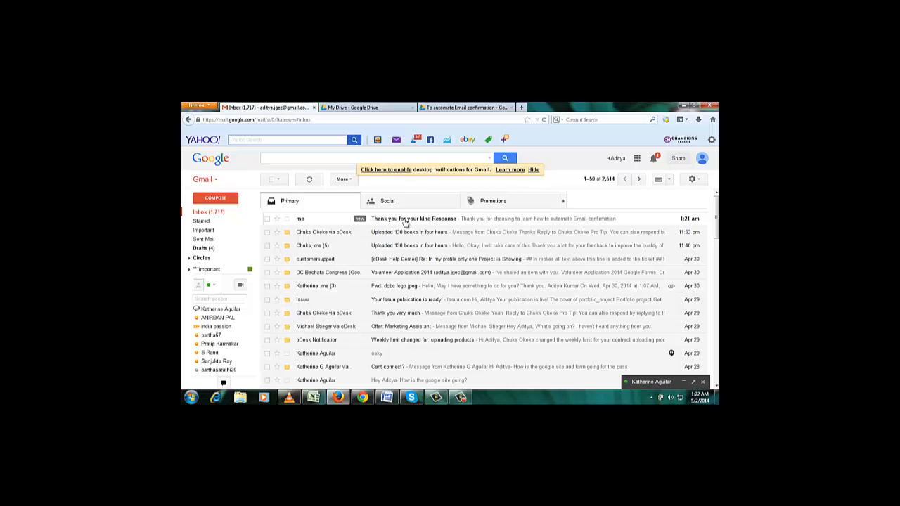
- Open the 'Thank you for your kind Response' email and move it to Trash
left_click(418, 218)
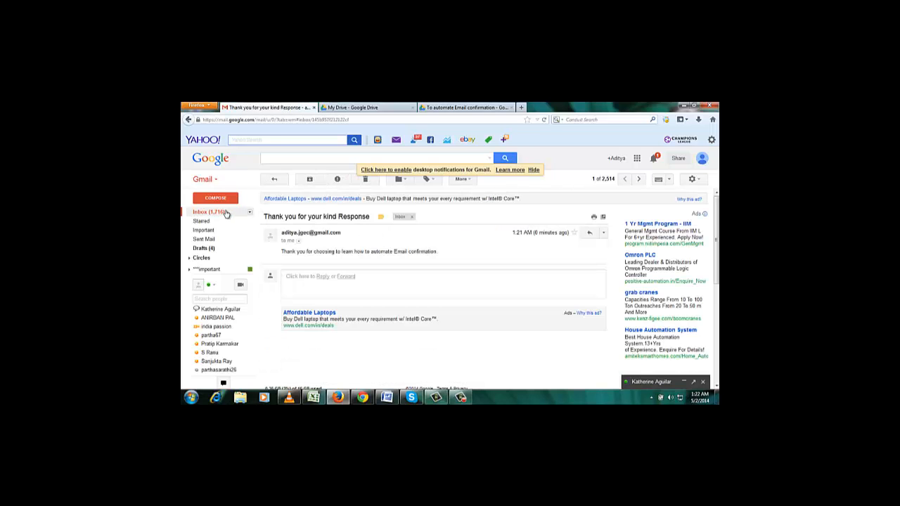
left_click(275, 178)
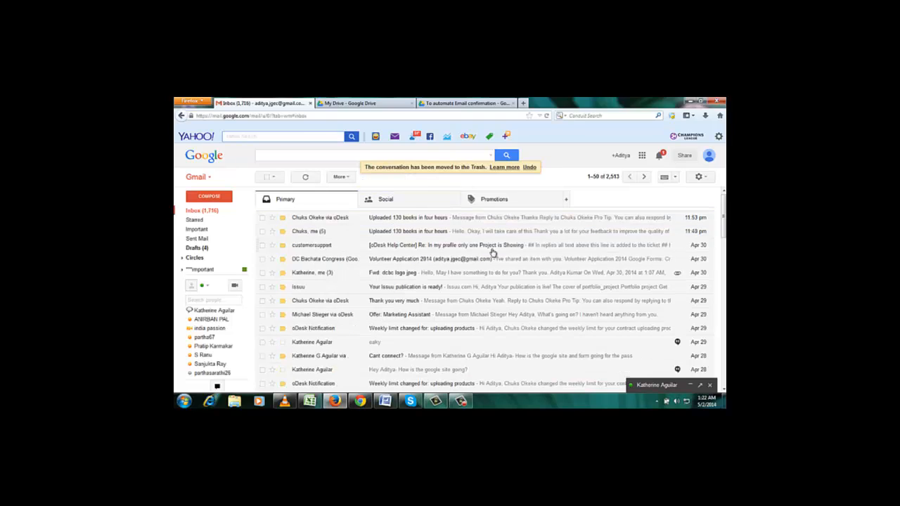
left_click(461, 400)
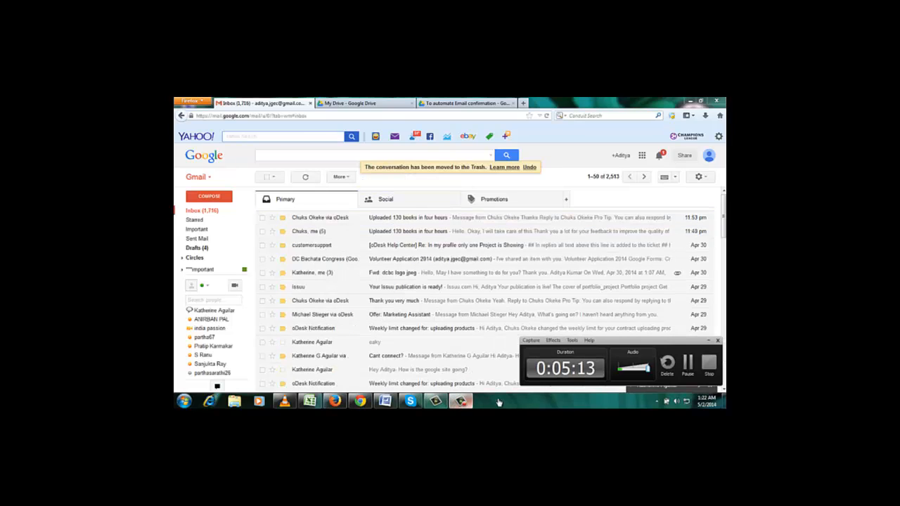